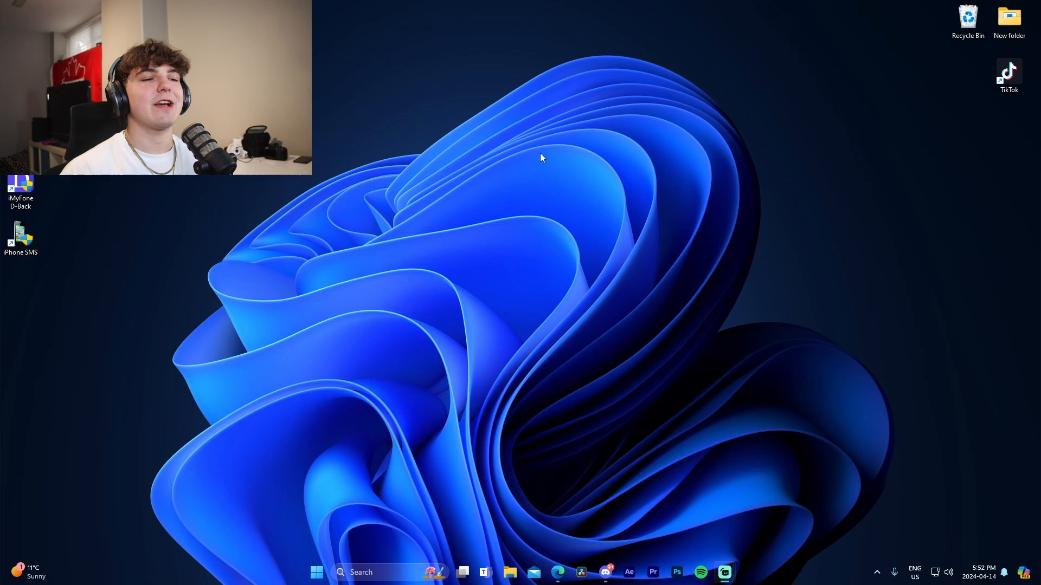
pyautogui.moveTo(595, 439)
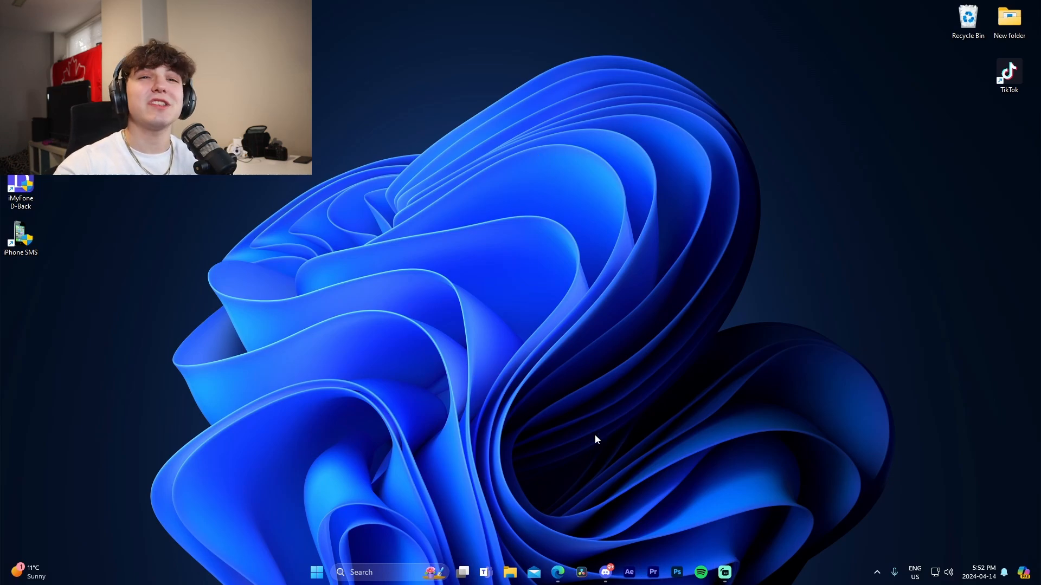
# Delete the Nested Sequence 04 clip from track V8 so its MILLIONAIRE caption disappears.
pyautogui.click(653, 572)
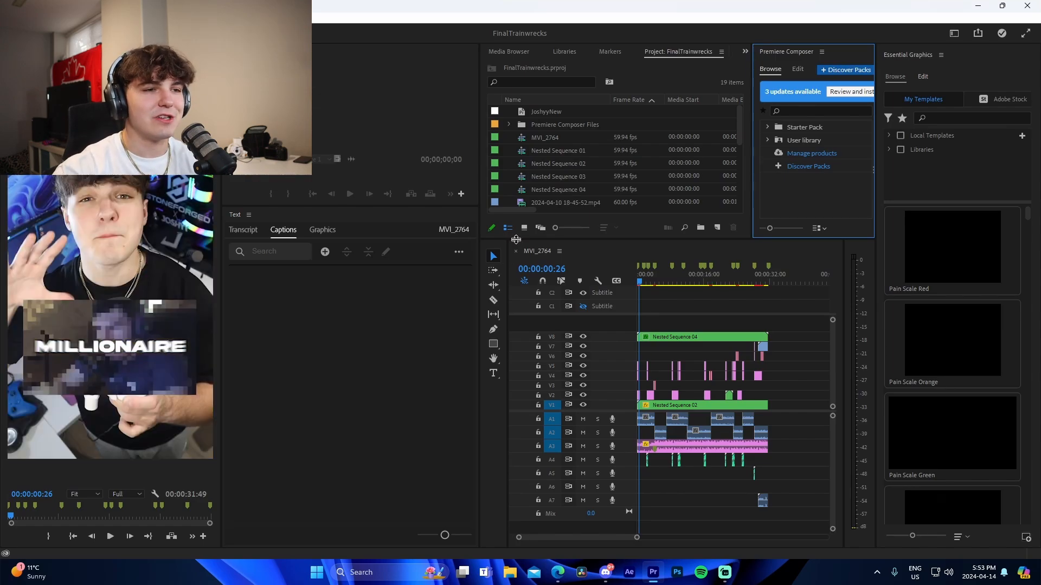
pyautogui.moveTo(690, 344)
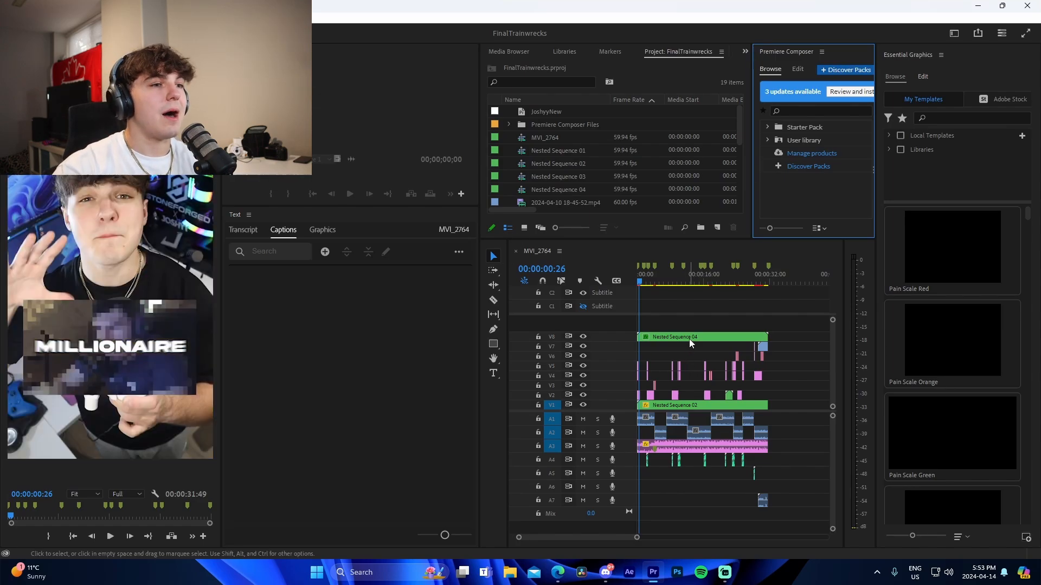
pyautogui.moveTo(691, 343)
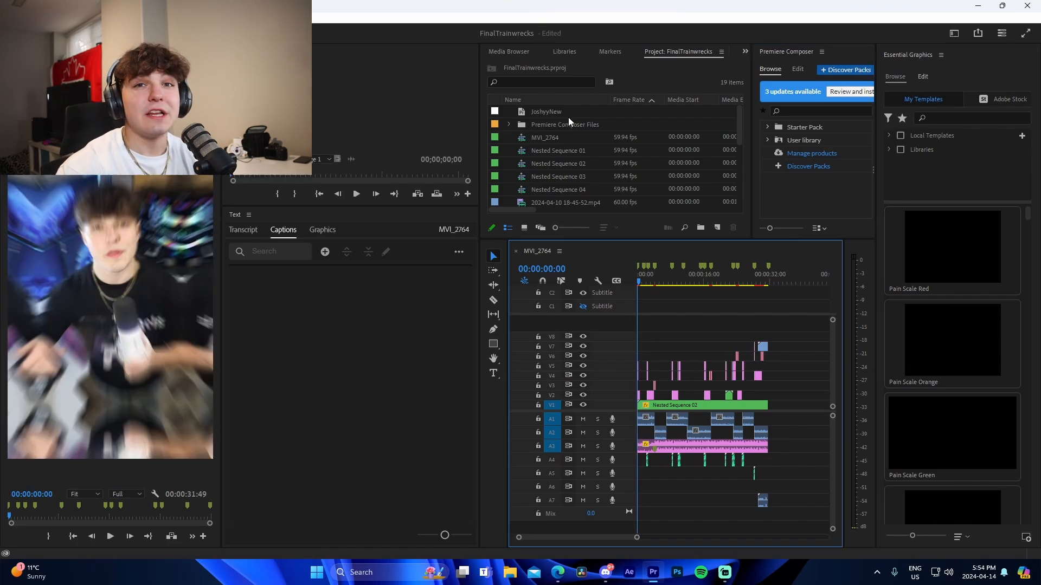
pyautogui.click(545, 112)
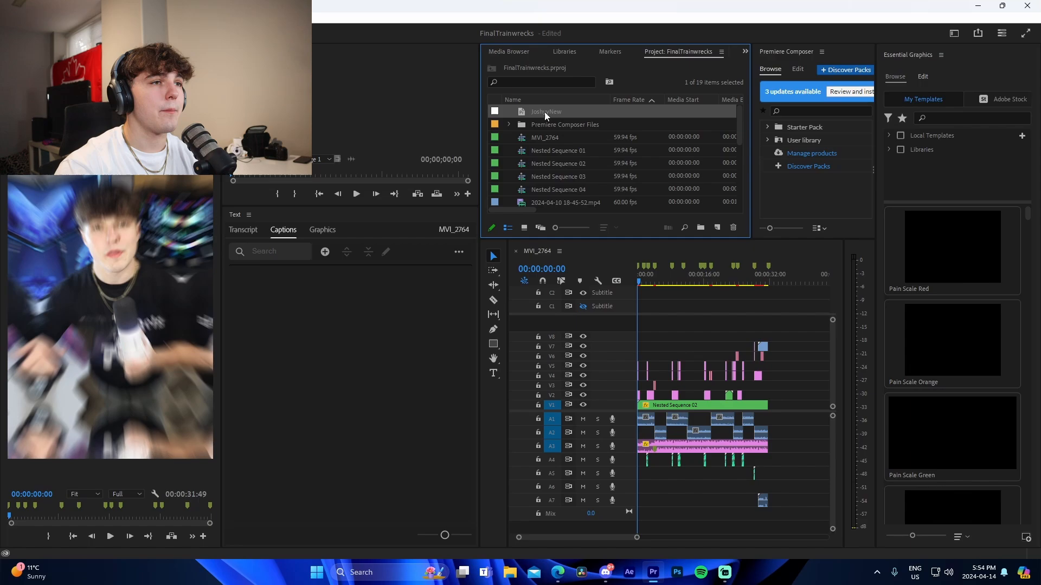
pyautogui.rightClick(544, 112)
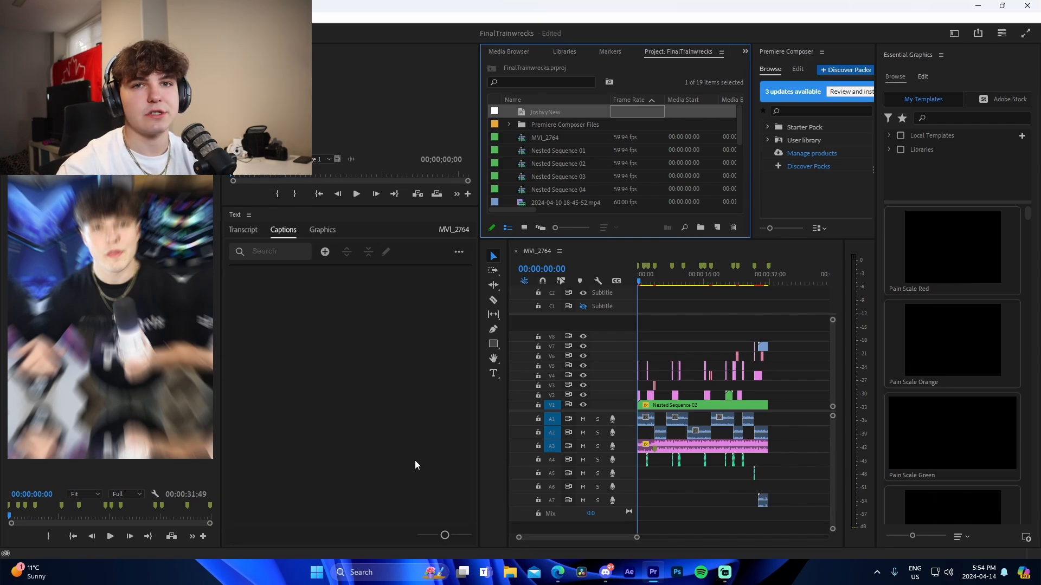
pyautogui.doubleClick(546, 111)
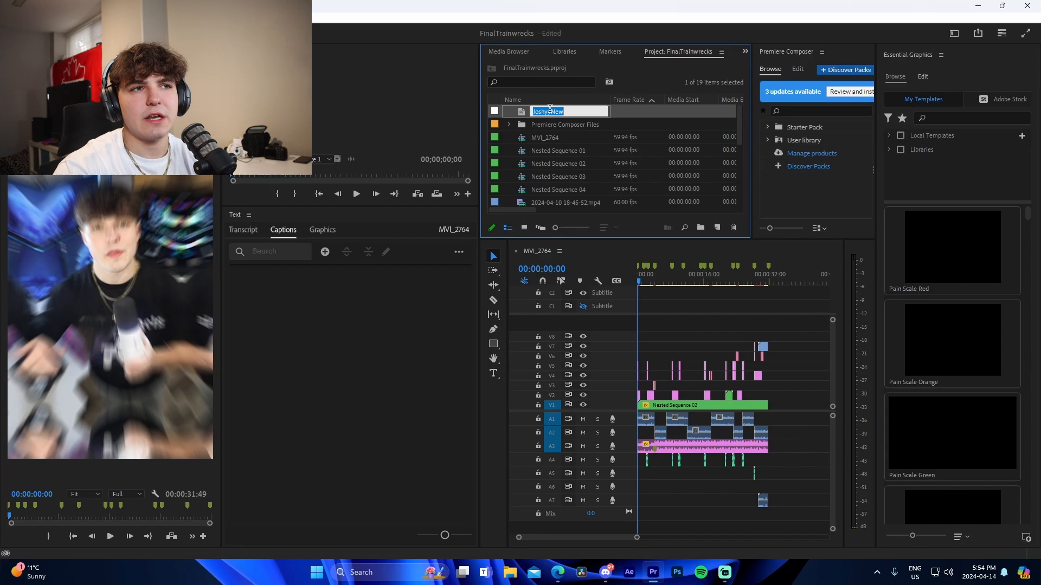
pyautogui.click(643, 279)
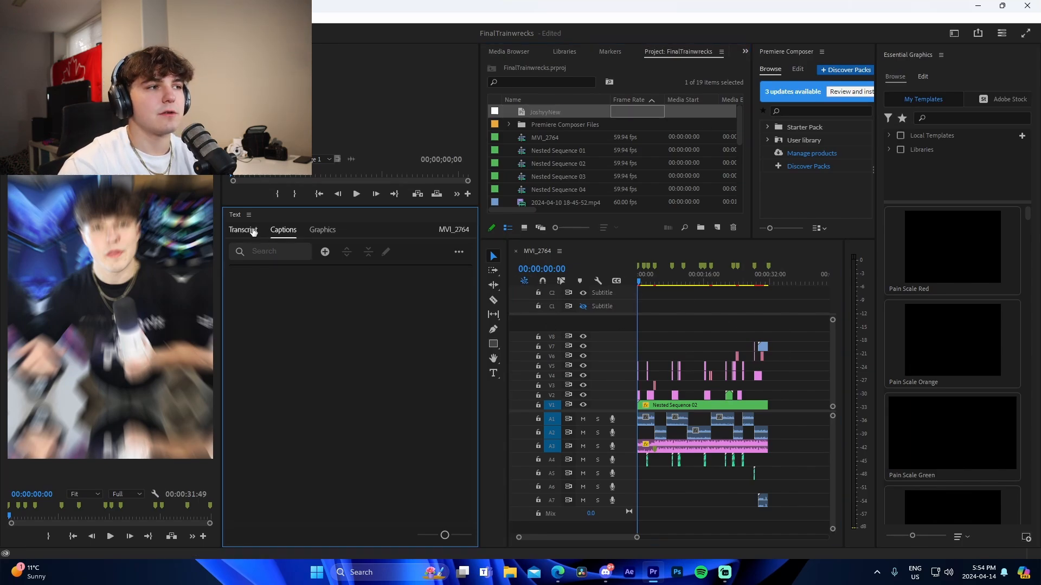
# Show the sequence's speech transcript in the Text panel and reveal its options menu.
pyautogui.click(458, 252)
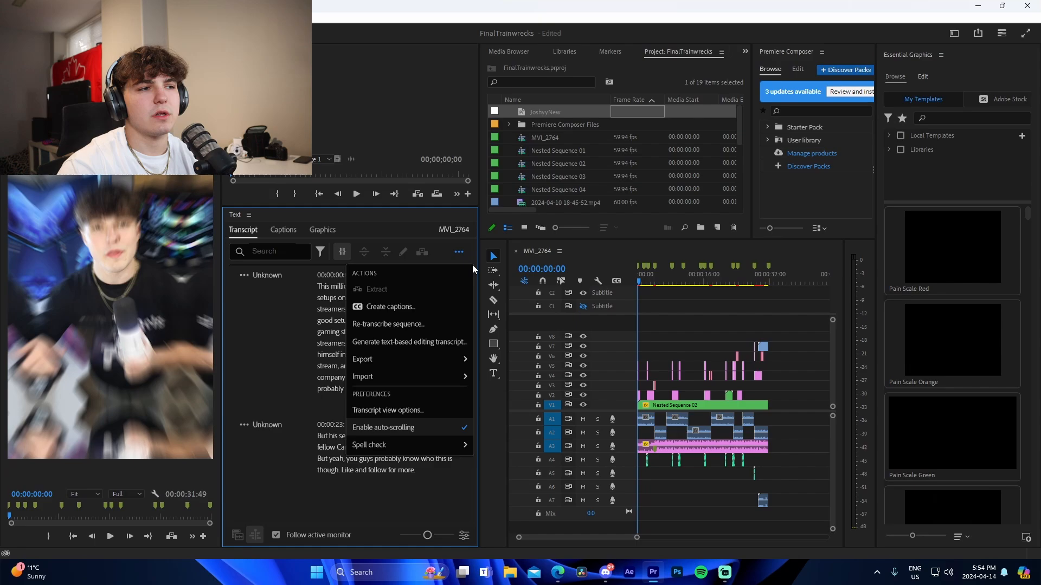
pyautogui.moveTo(799, 359)
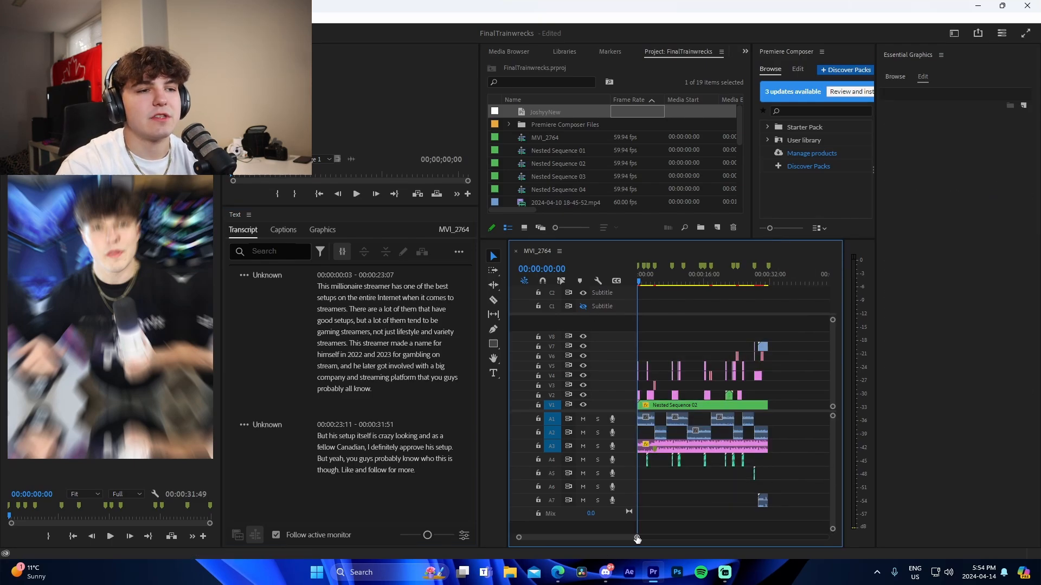
pyautogui.click(673, 283)
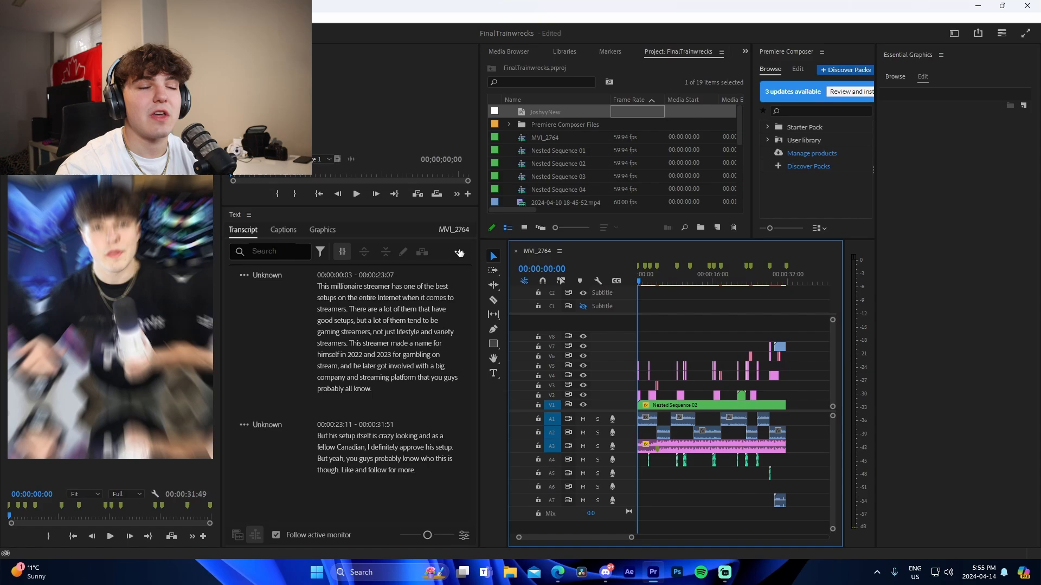
# Create captions from the transcript in JoshyyNew style, max length 7, on a new subtitle track.
pyautogui.click(459, 252)
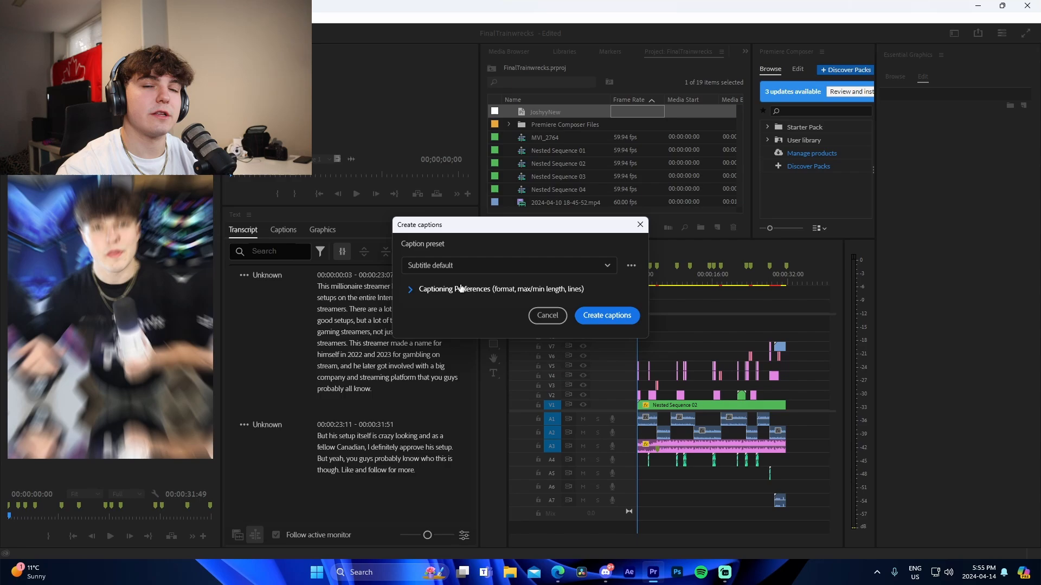
pyautogui.click(410, 288)
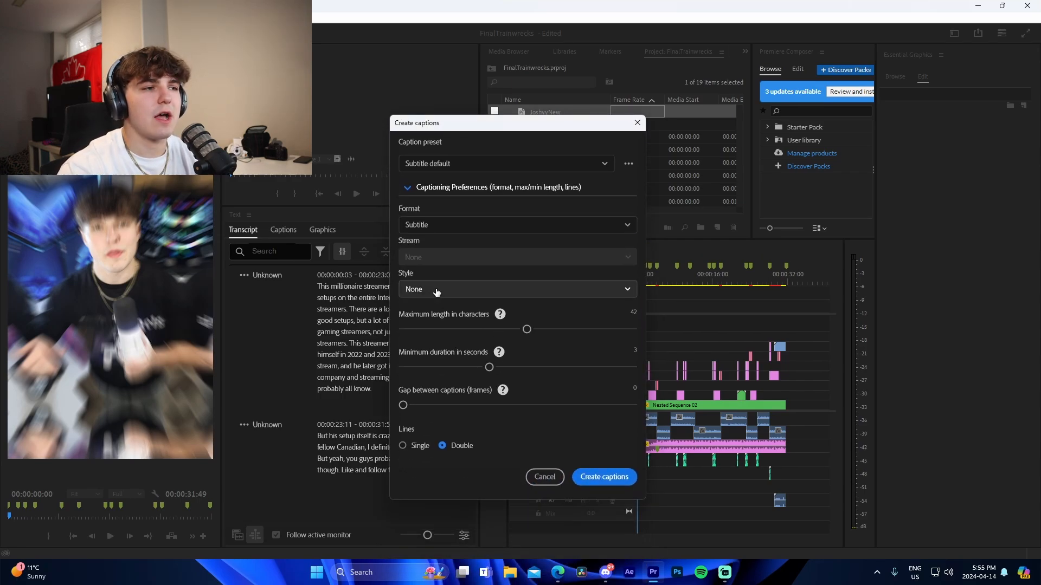
pyautogui.click(517, 288)
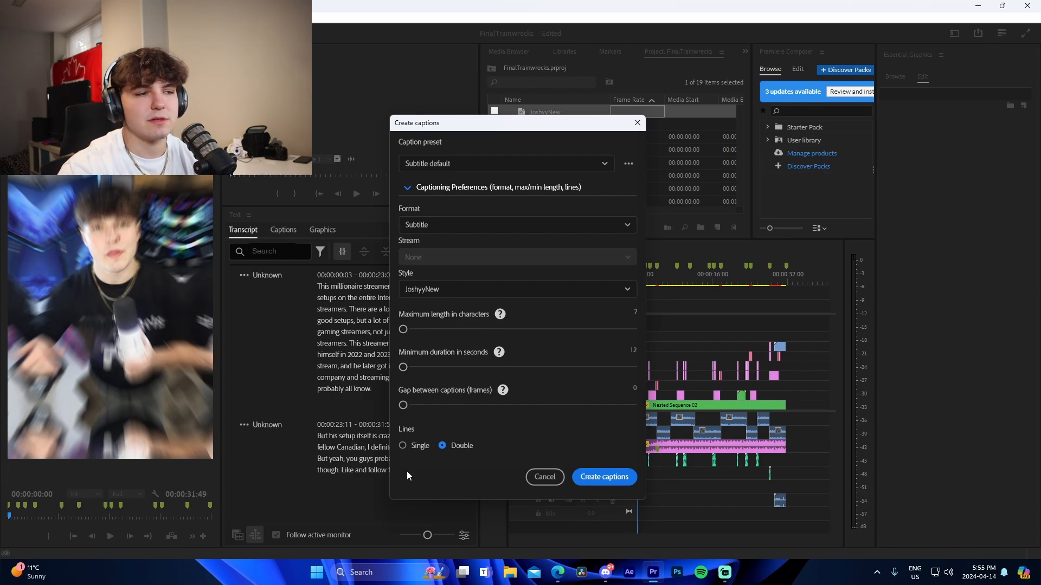
pyautogui.click(601, 477)
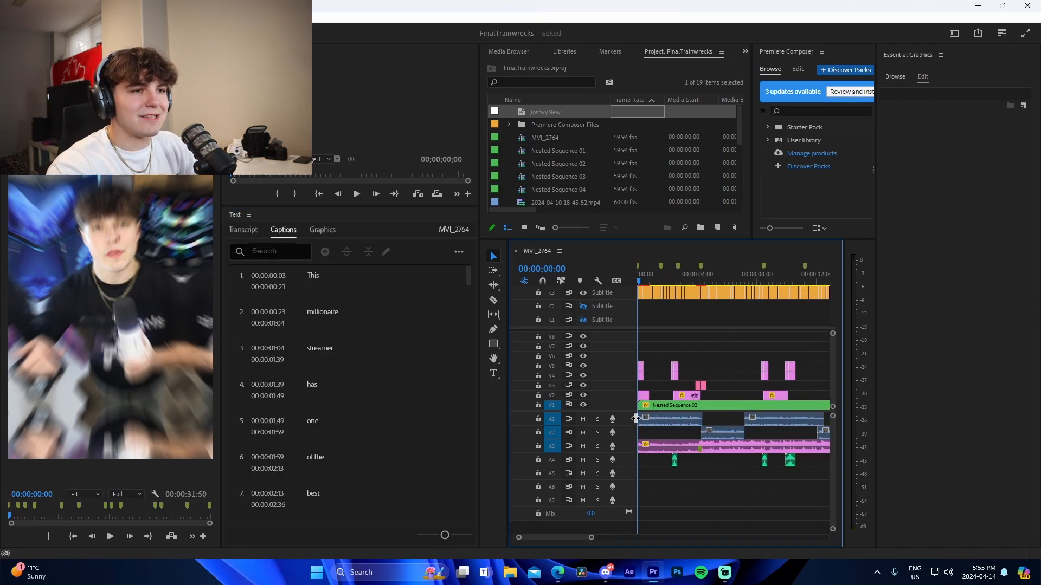
# Review the generated word-by-word caption list, starting with THIS over the footage.
pyautogui.click(730, 292)
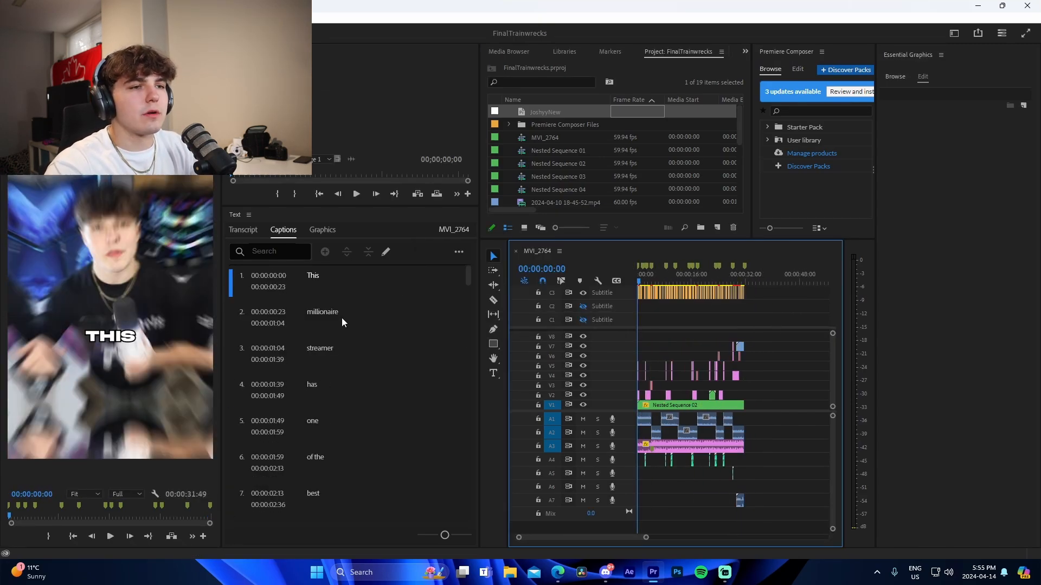
pyautogui.moveTo(529, 394)
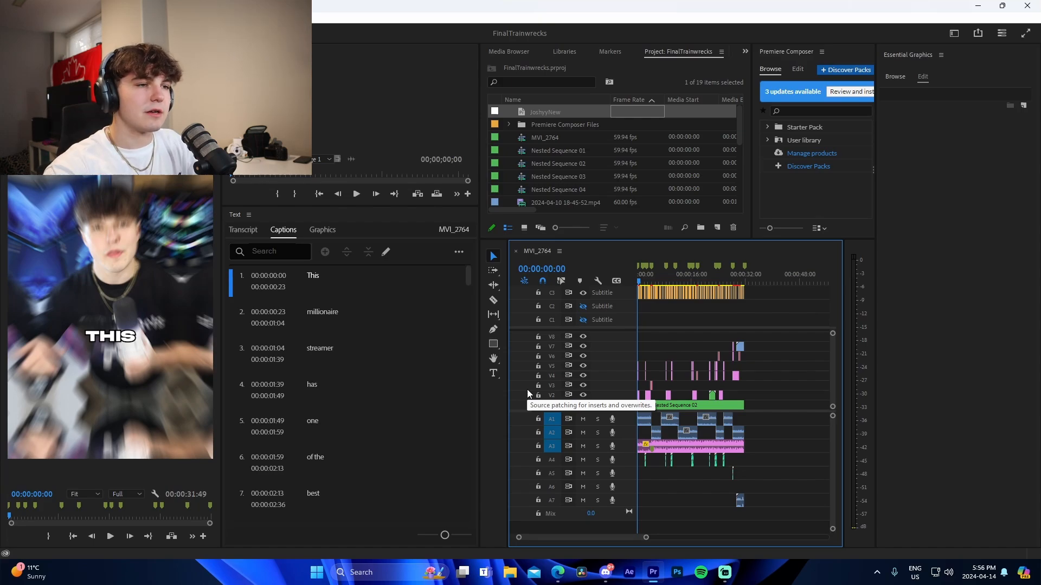
pyautogui.scroll(-3)
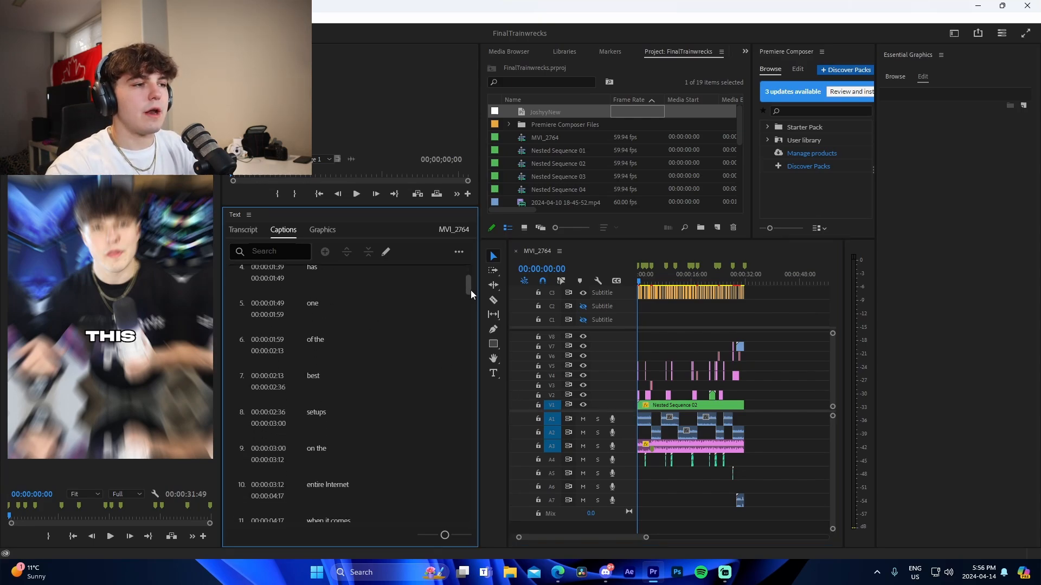
# Correct the streamers caption text and edit the There are a lot of them caption.
pyautogui.click(327, 441)
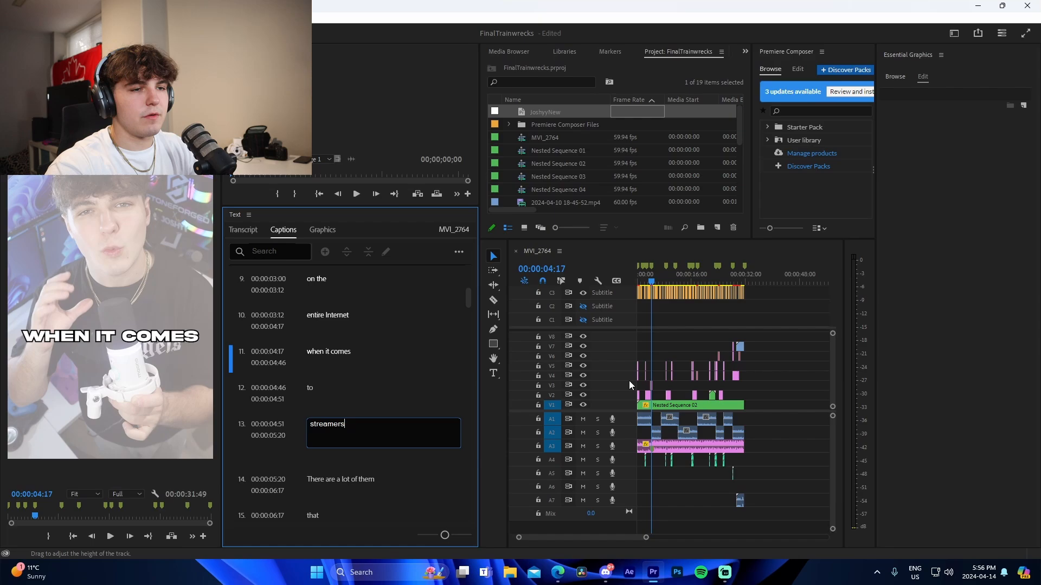
pyautogui.click(340, 460)
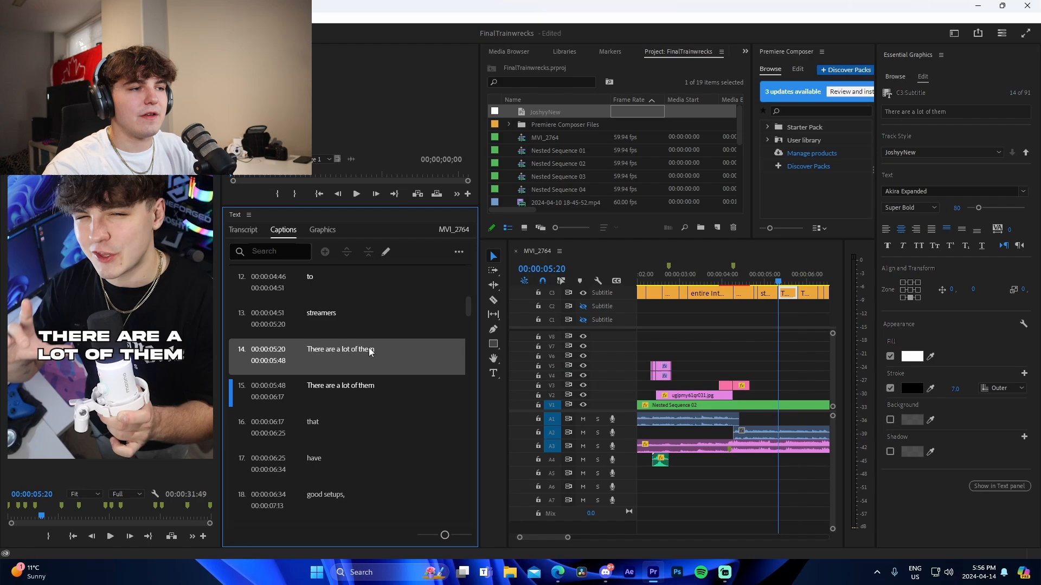
pyautogui.doubleClick(345, 349)
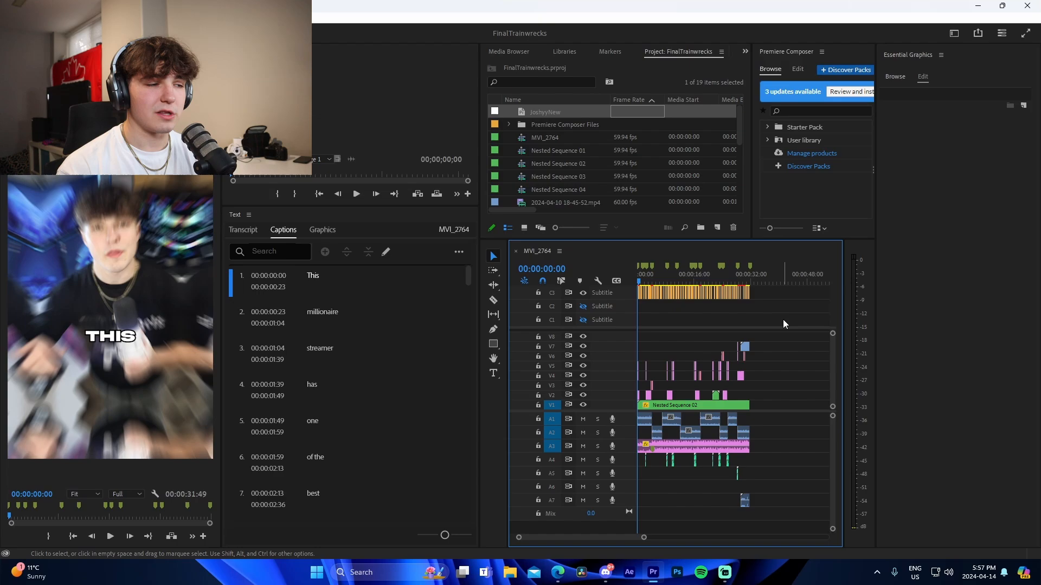
pyautogui.moveTo(766, 330)
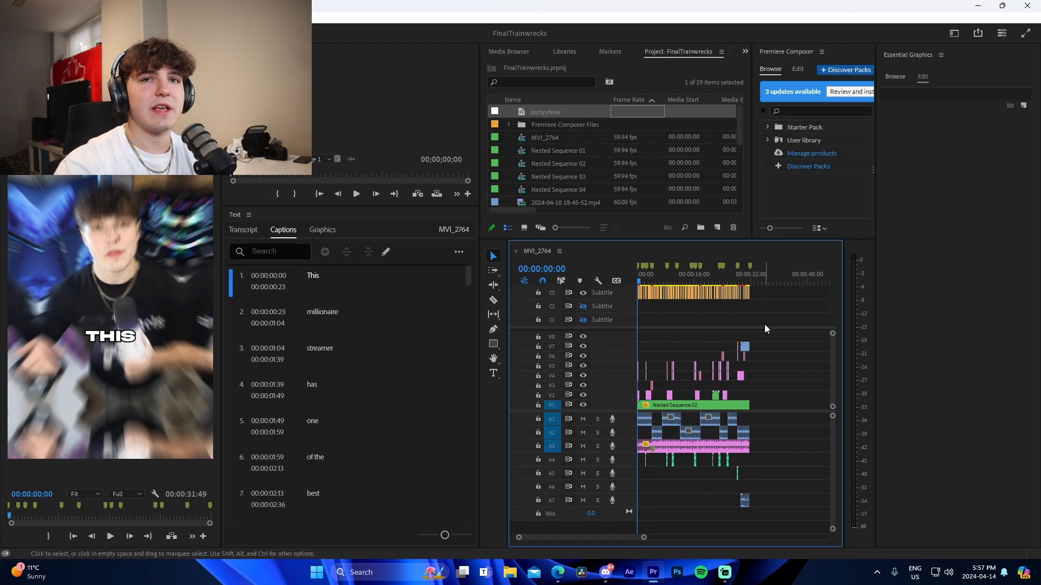